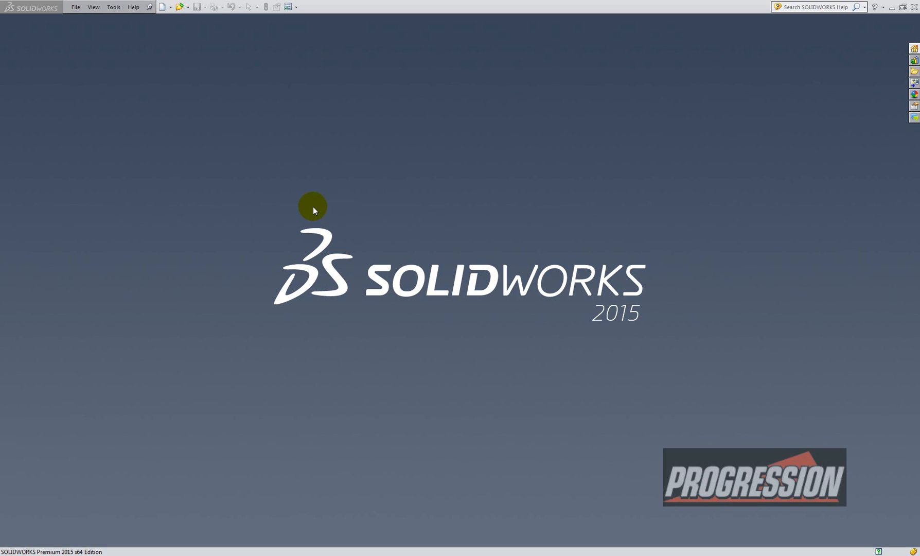
pyautogui.moveTo(319, 197)
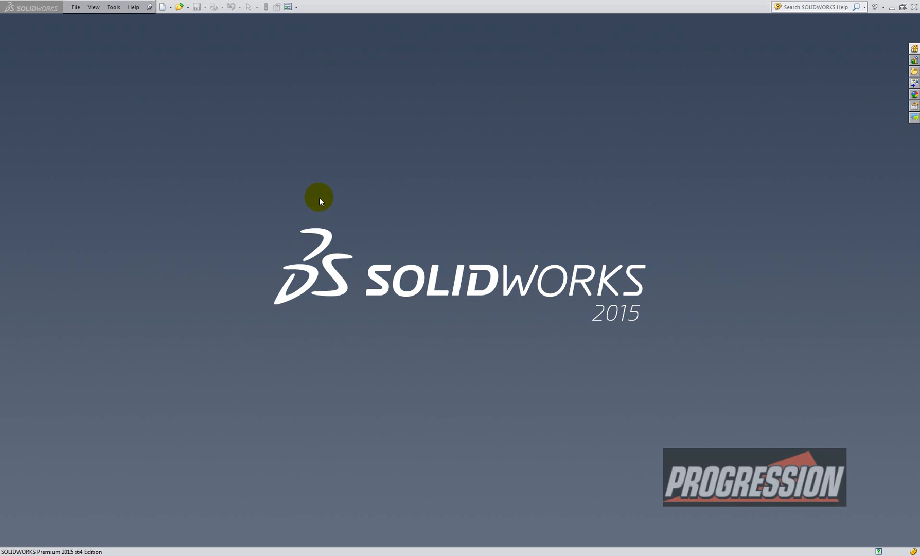
pyautogui.moveTo(311, 195)
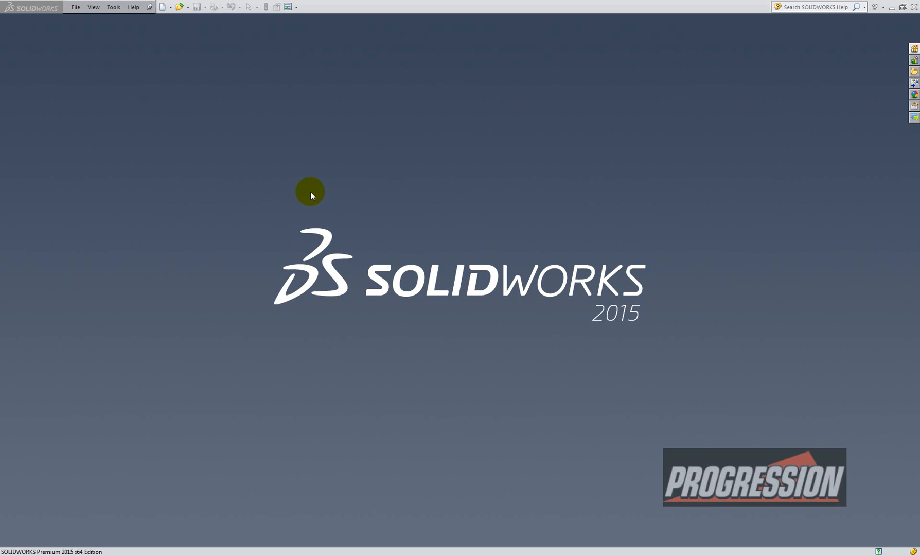
pyautogui.moveTo(297, 176)
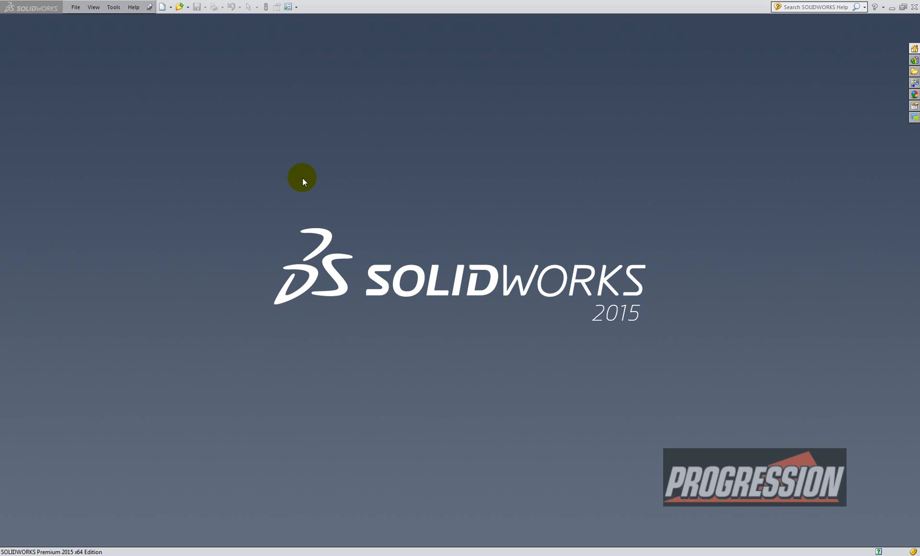
pyautogui.moveTo(257, 125)
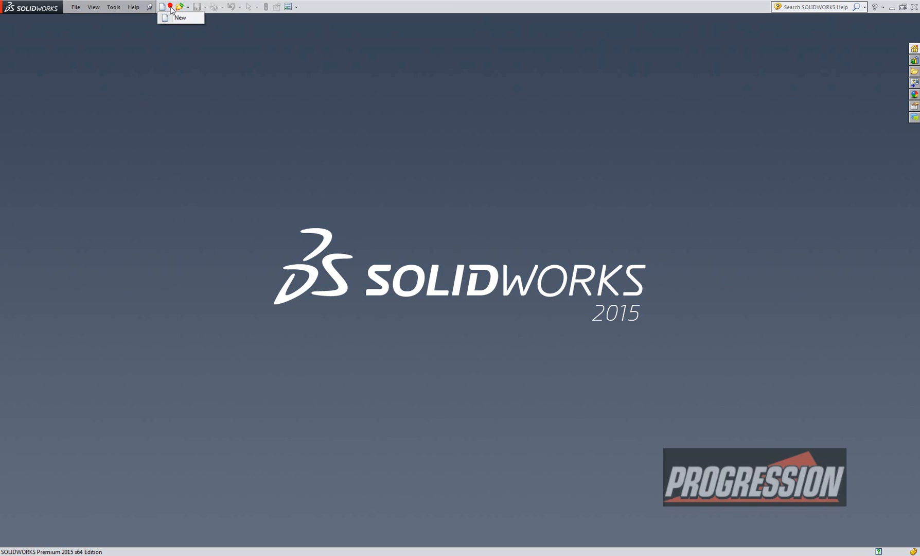
# Step: Create a new blank drawing document, Draw8, from the 'draw' template
pyautogui.click(162, 7)
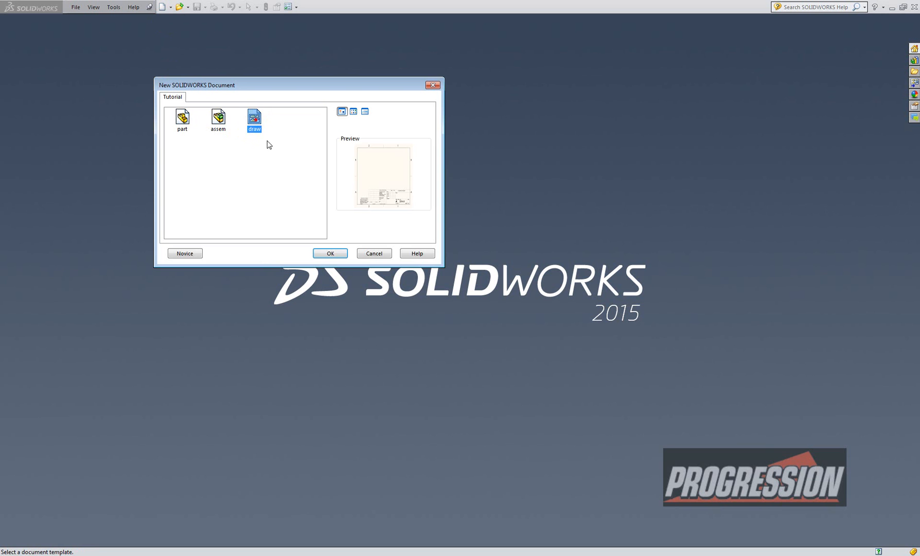
pyautogui.click(330, 253)
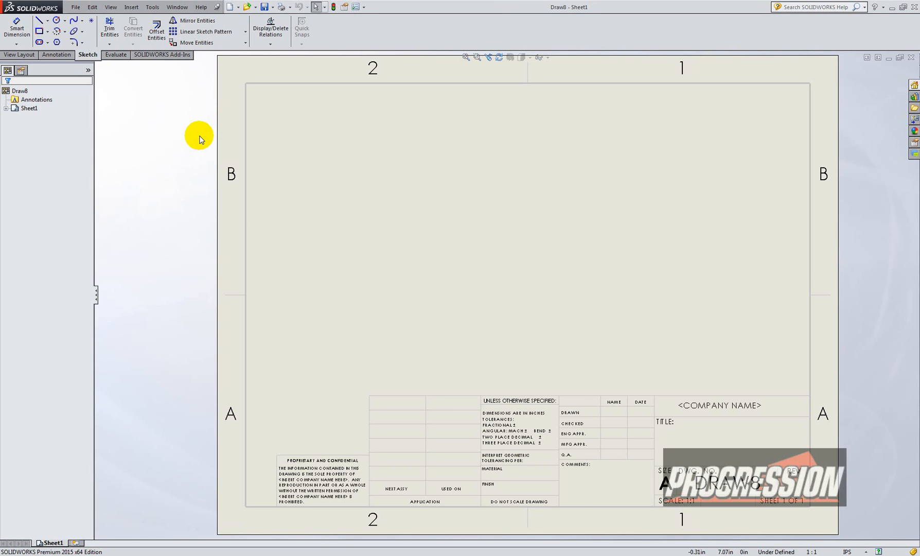
# Step: Place four empty predefined drawing views, View1 through View4, one in each sheet quadrant
pyautogui.click(132, 6)
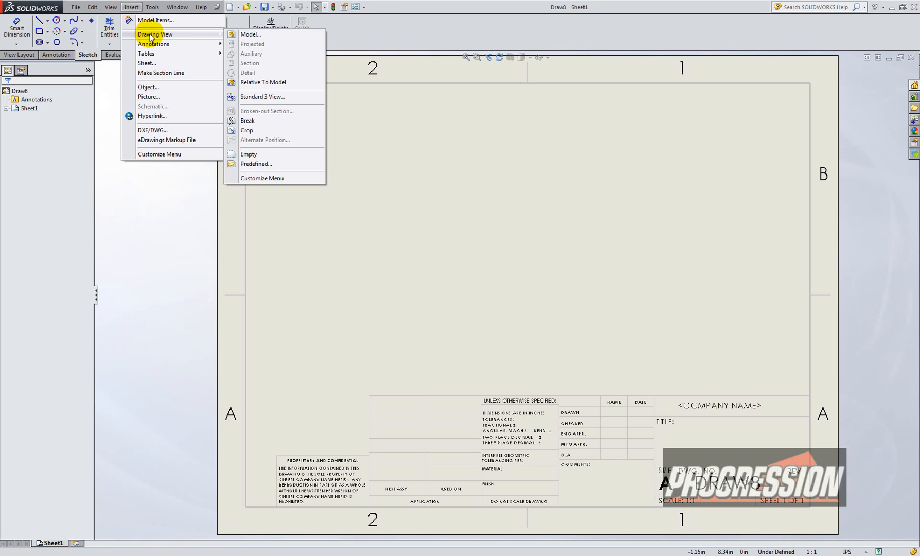
pyautogui.moveTo(255, 163)
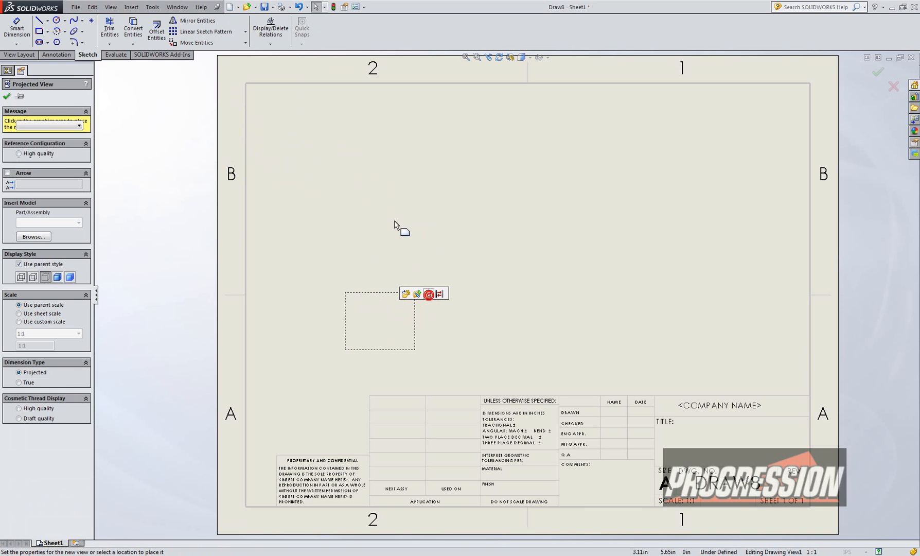
pyautogui.click(379, 320)
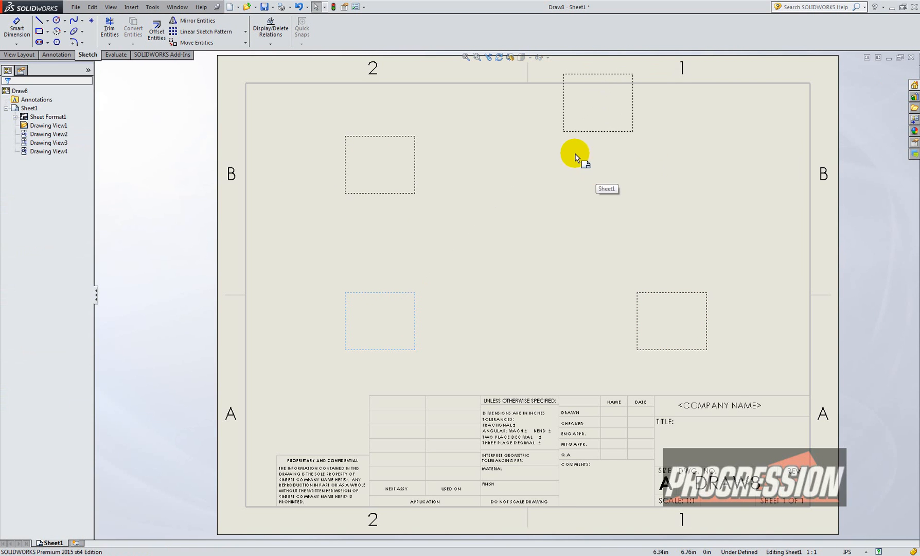
pyautogui.click(677, 154)
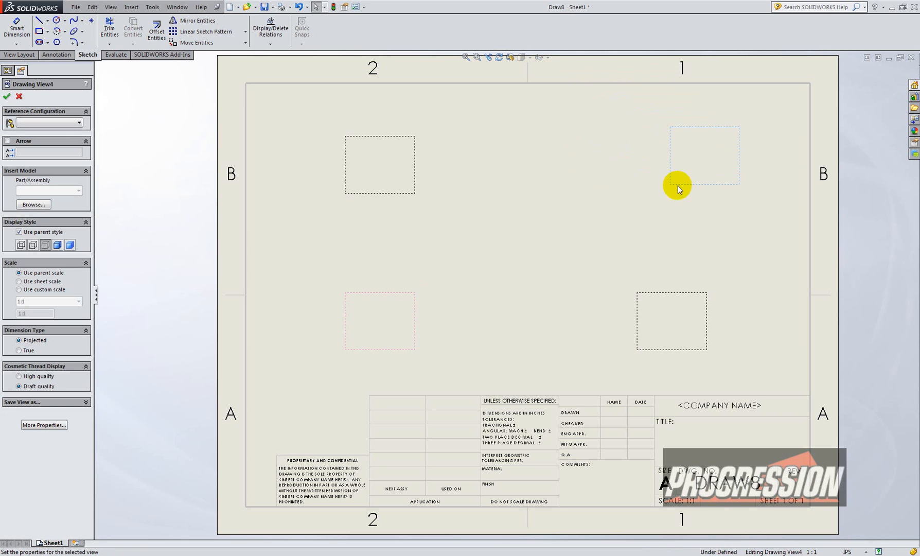
pyautogui.click(18, 232)
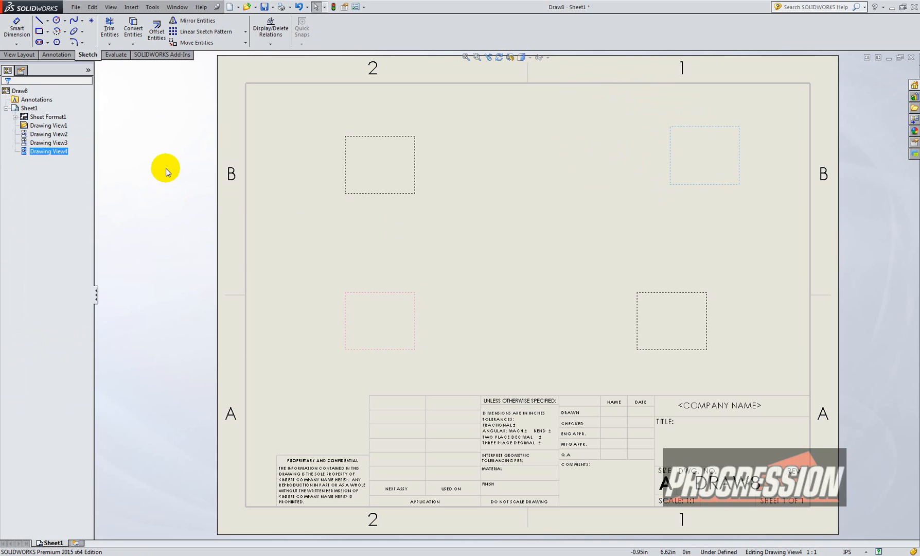
# Step: Save the four-view sheet as the drawing template 'YouTube.drwdot'
pyautogui.click(74, 7)
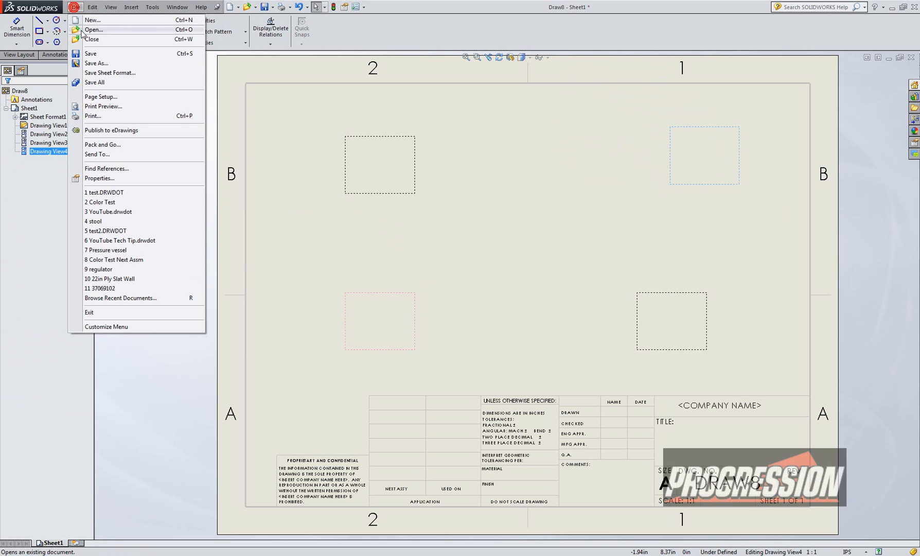
pyautogui.click(99, 63)
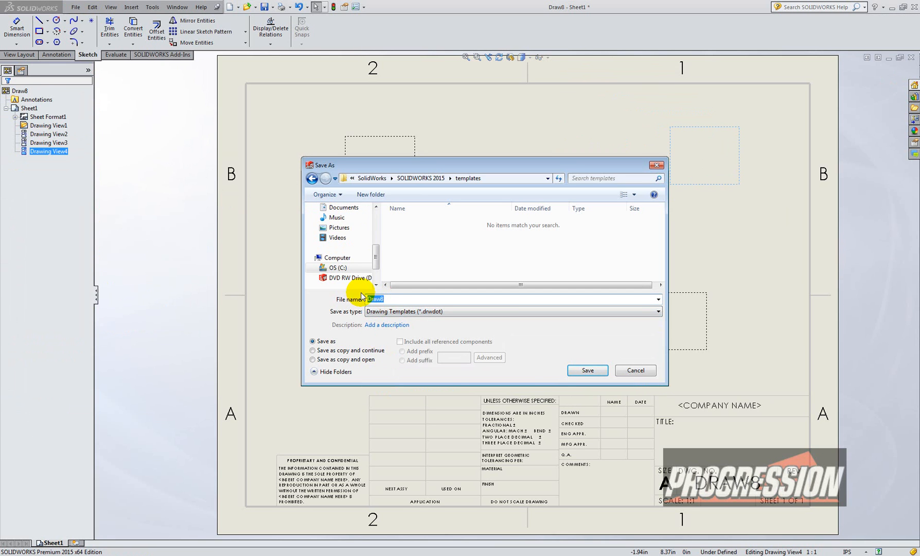
pyautogui.write('YouTube')
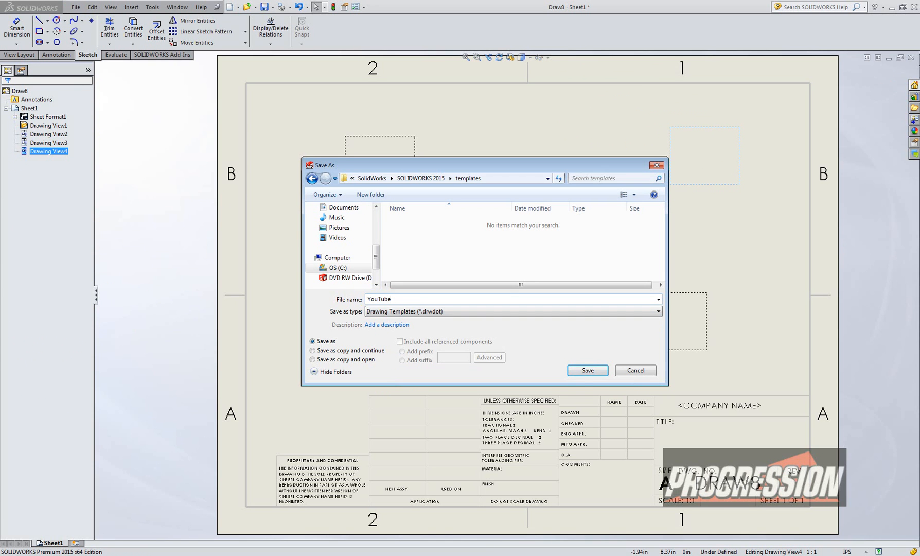
pyautogui.click(586, 370)
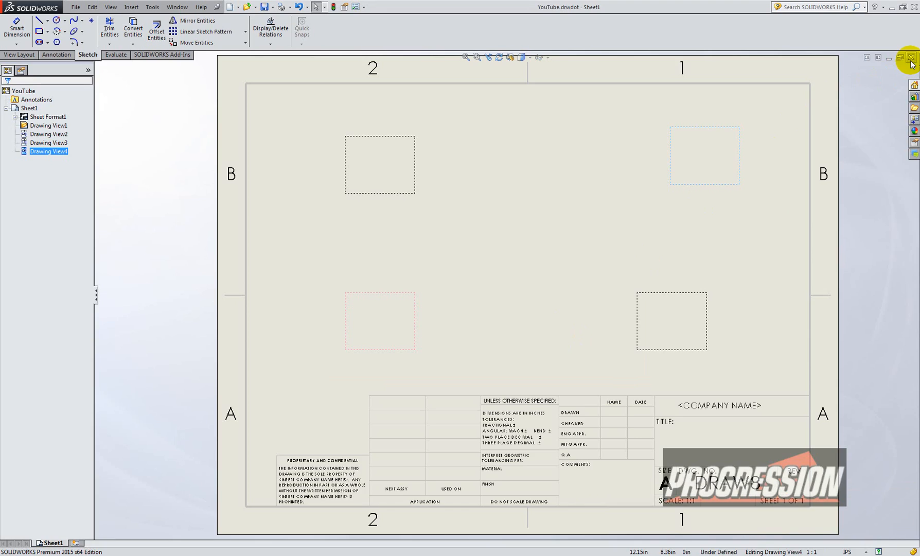
# Step: Close the template and open the Color Test assembly from recent files
pyautogui.click(75, 7)
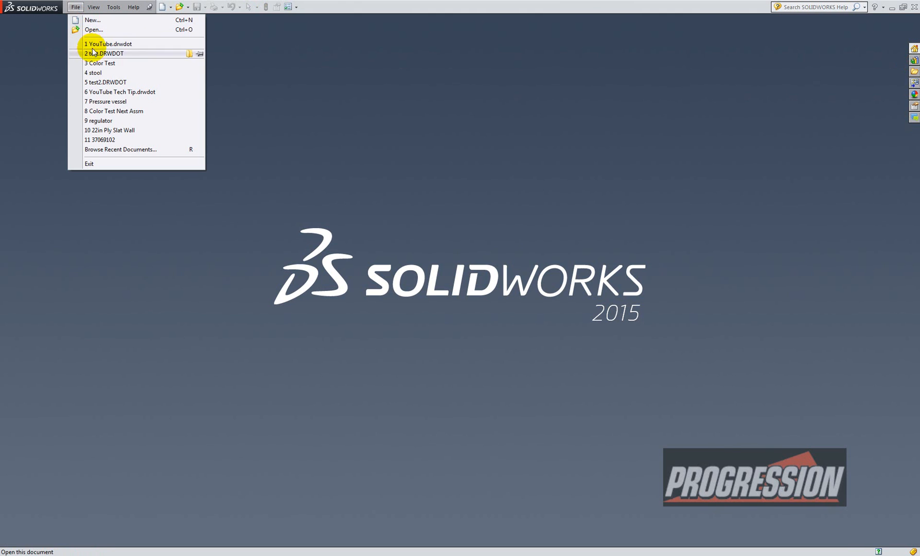
pyautogui.click(101, 63)
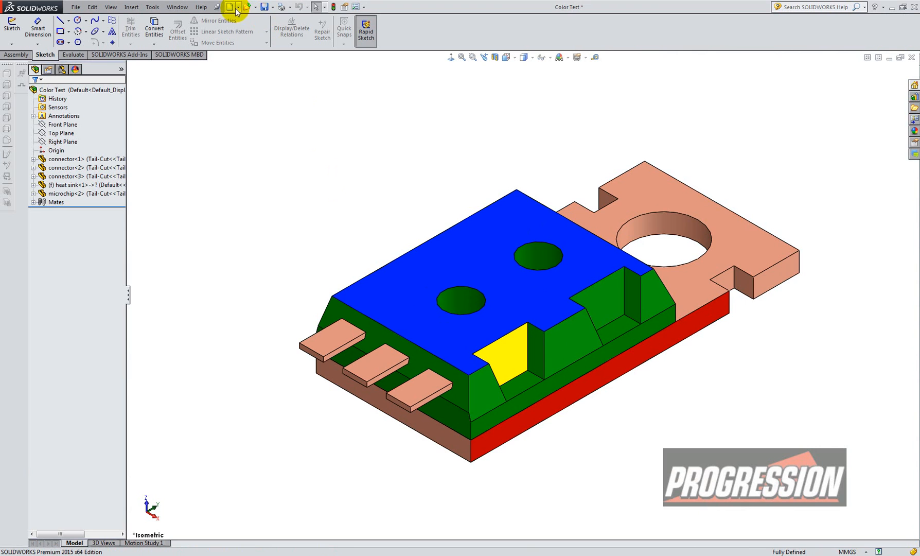
pyautogui.click(229, 6)
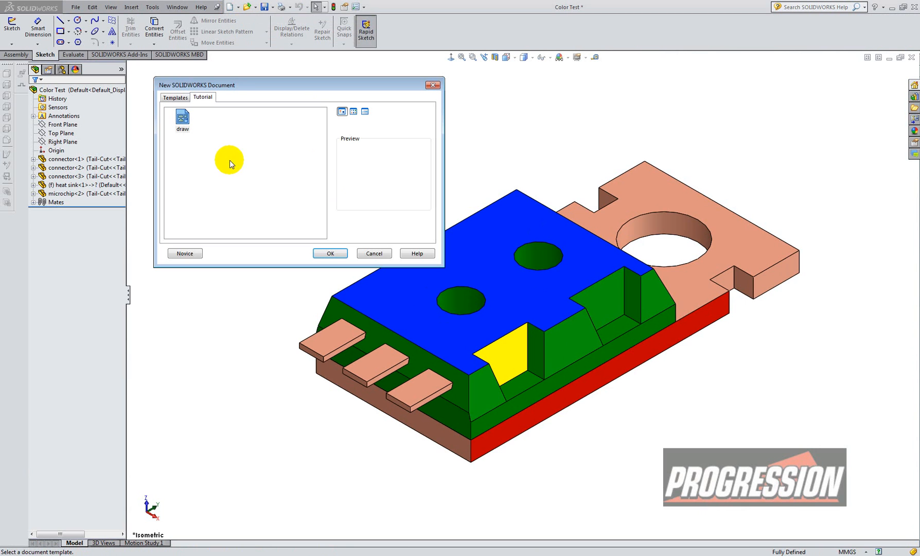
# Step: Create a Color Test drawing from the custom YouTube template, auto-filling its predefined views
pyautogui.click(175, 97)
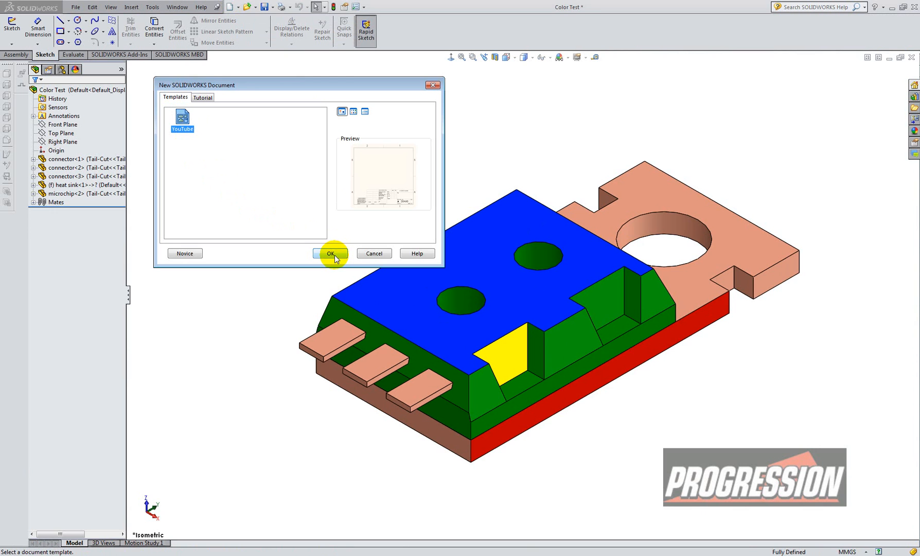
pyautogui.click(330, 253)
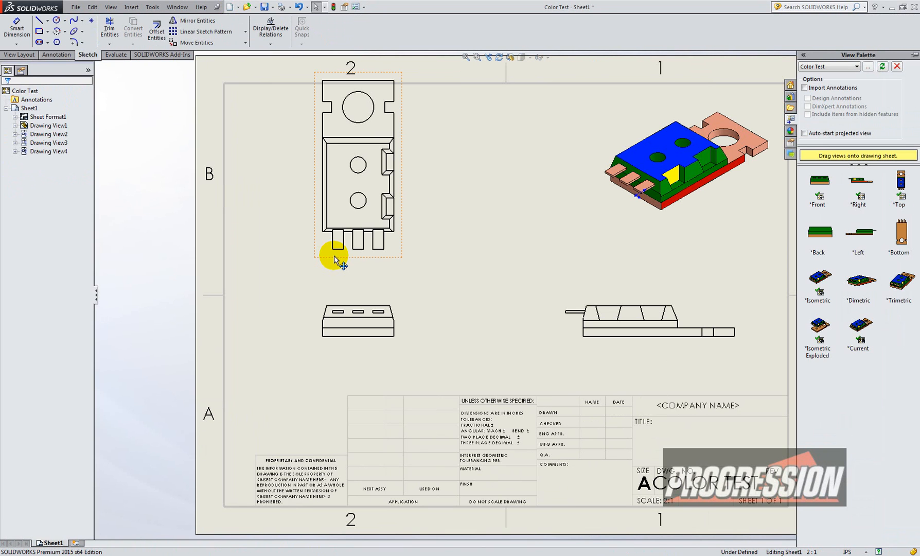